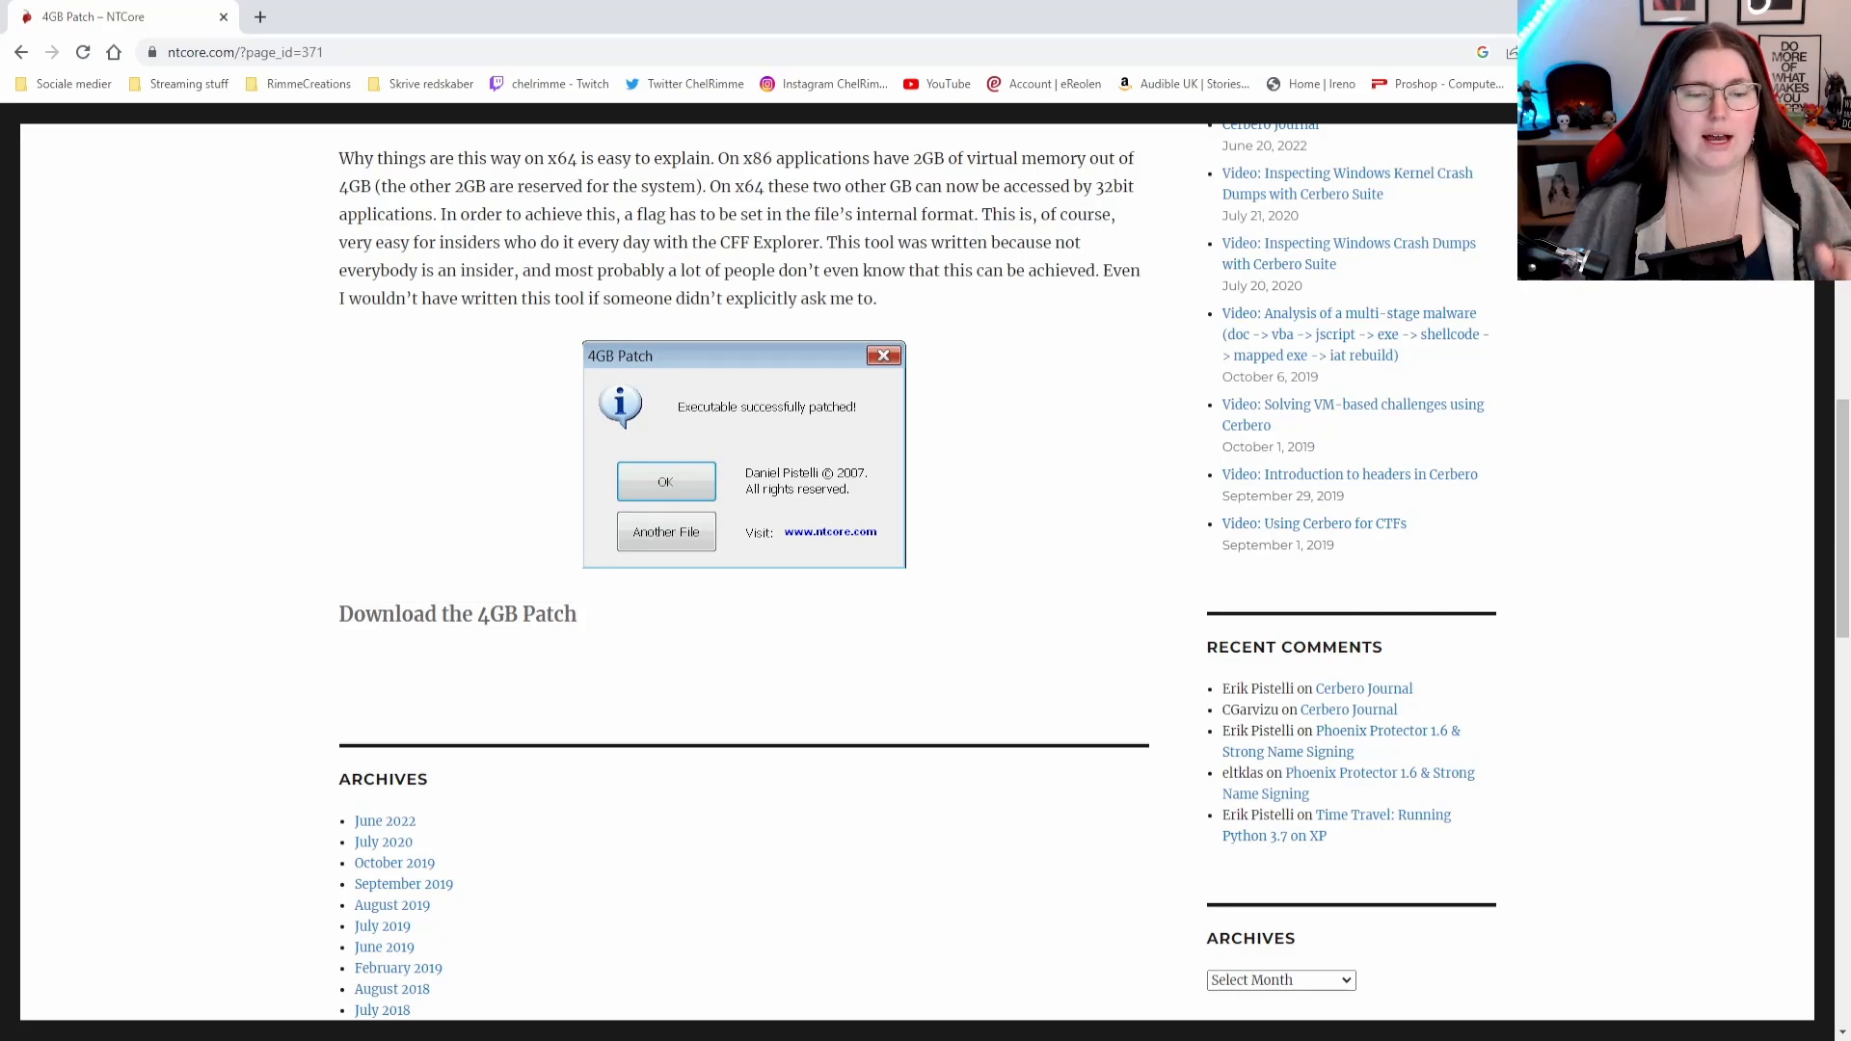
- Select DragonAgeInquisition in the Dragon Age Inquisition game folder as the executable to patch
click(457, 614)
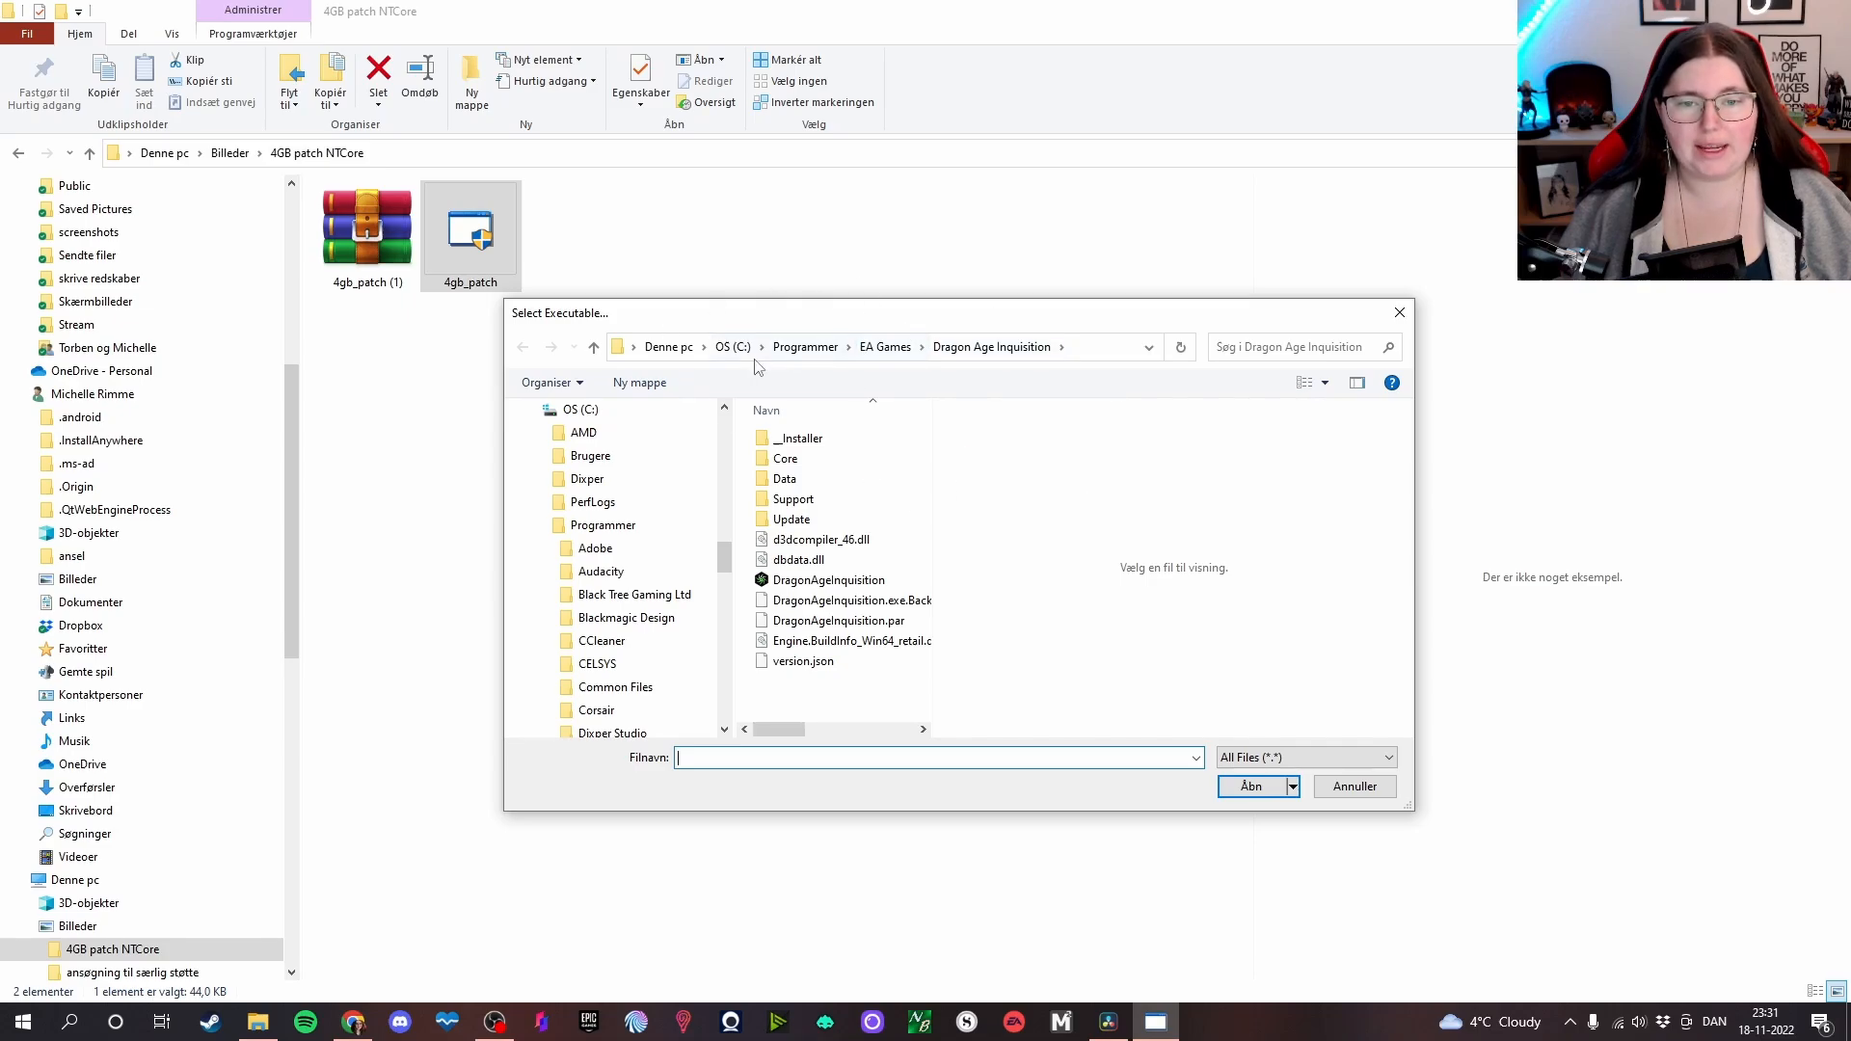
mouse_move(808, 347)
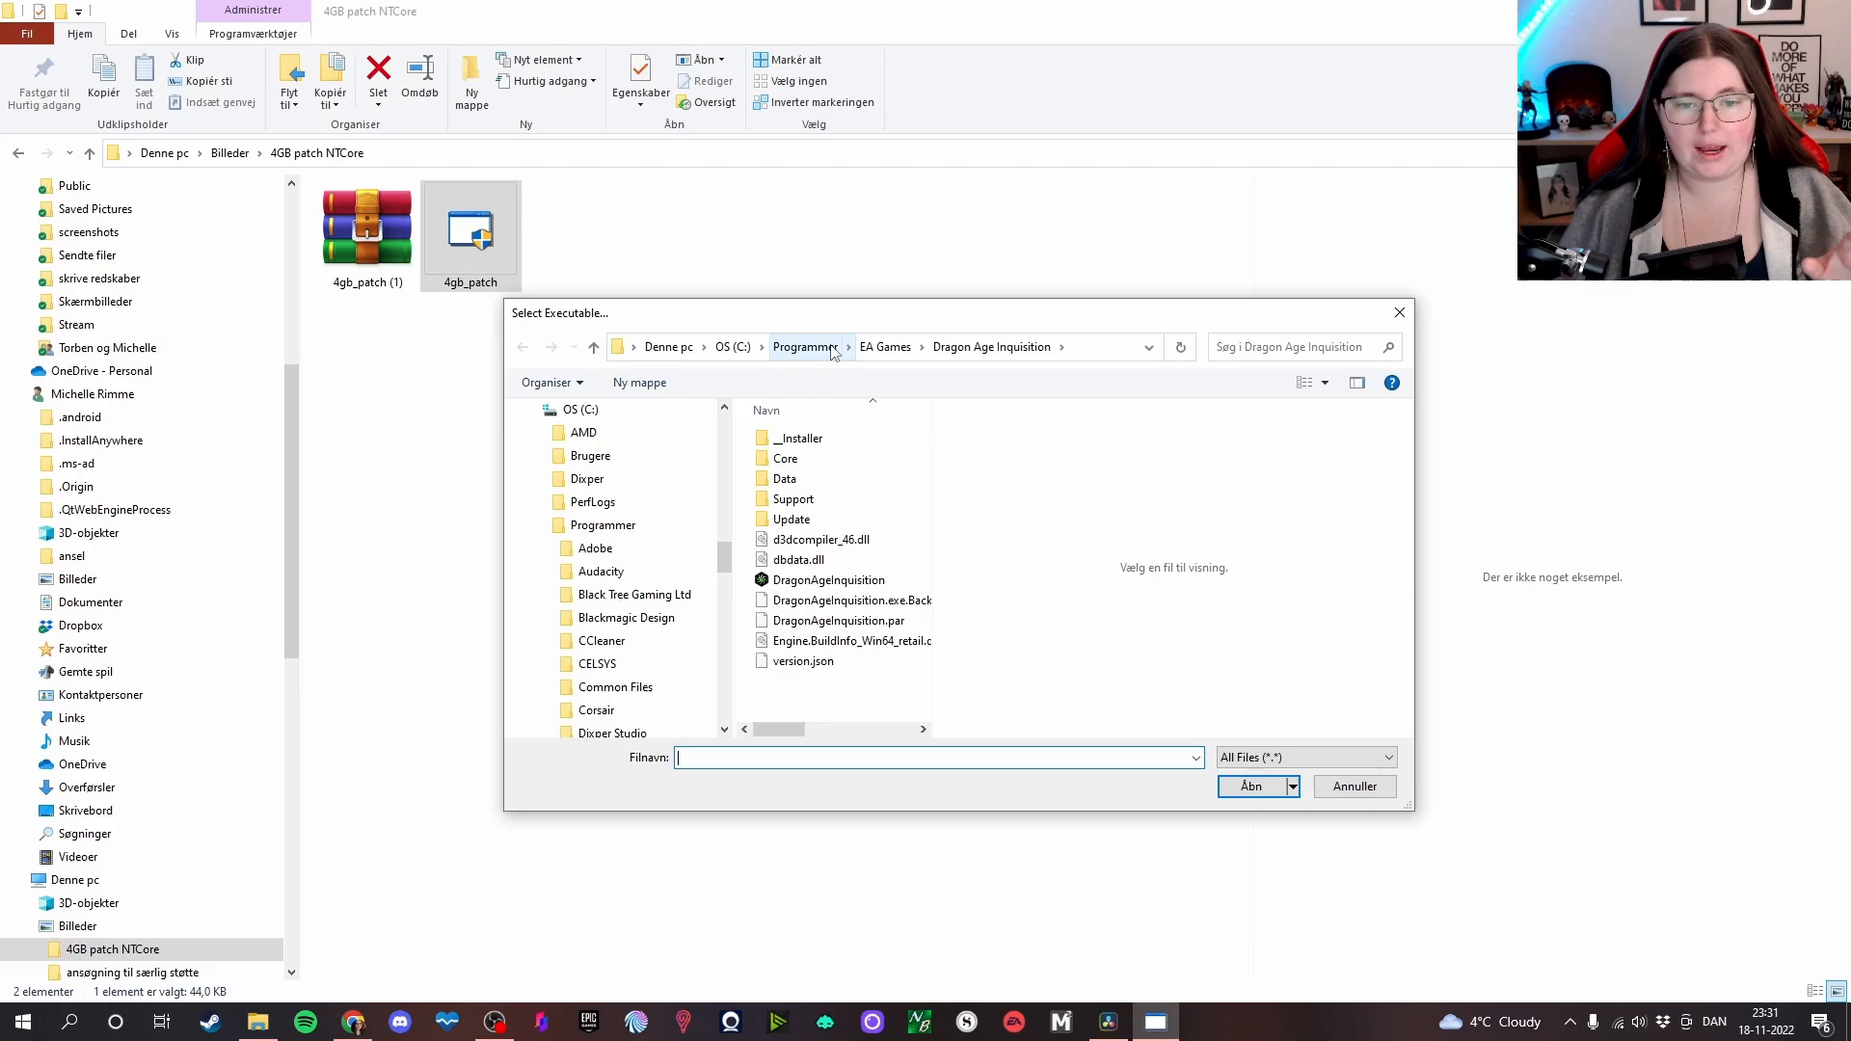
mouse_move(942, 394)
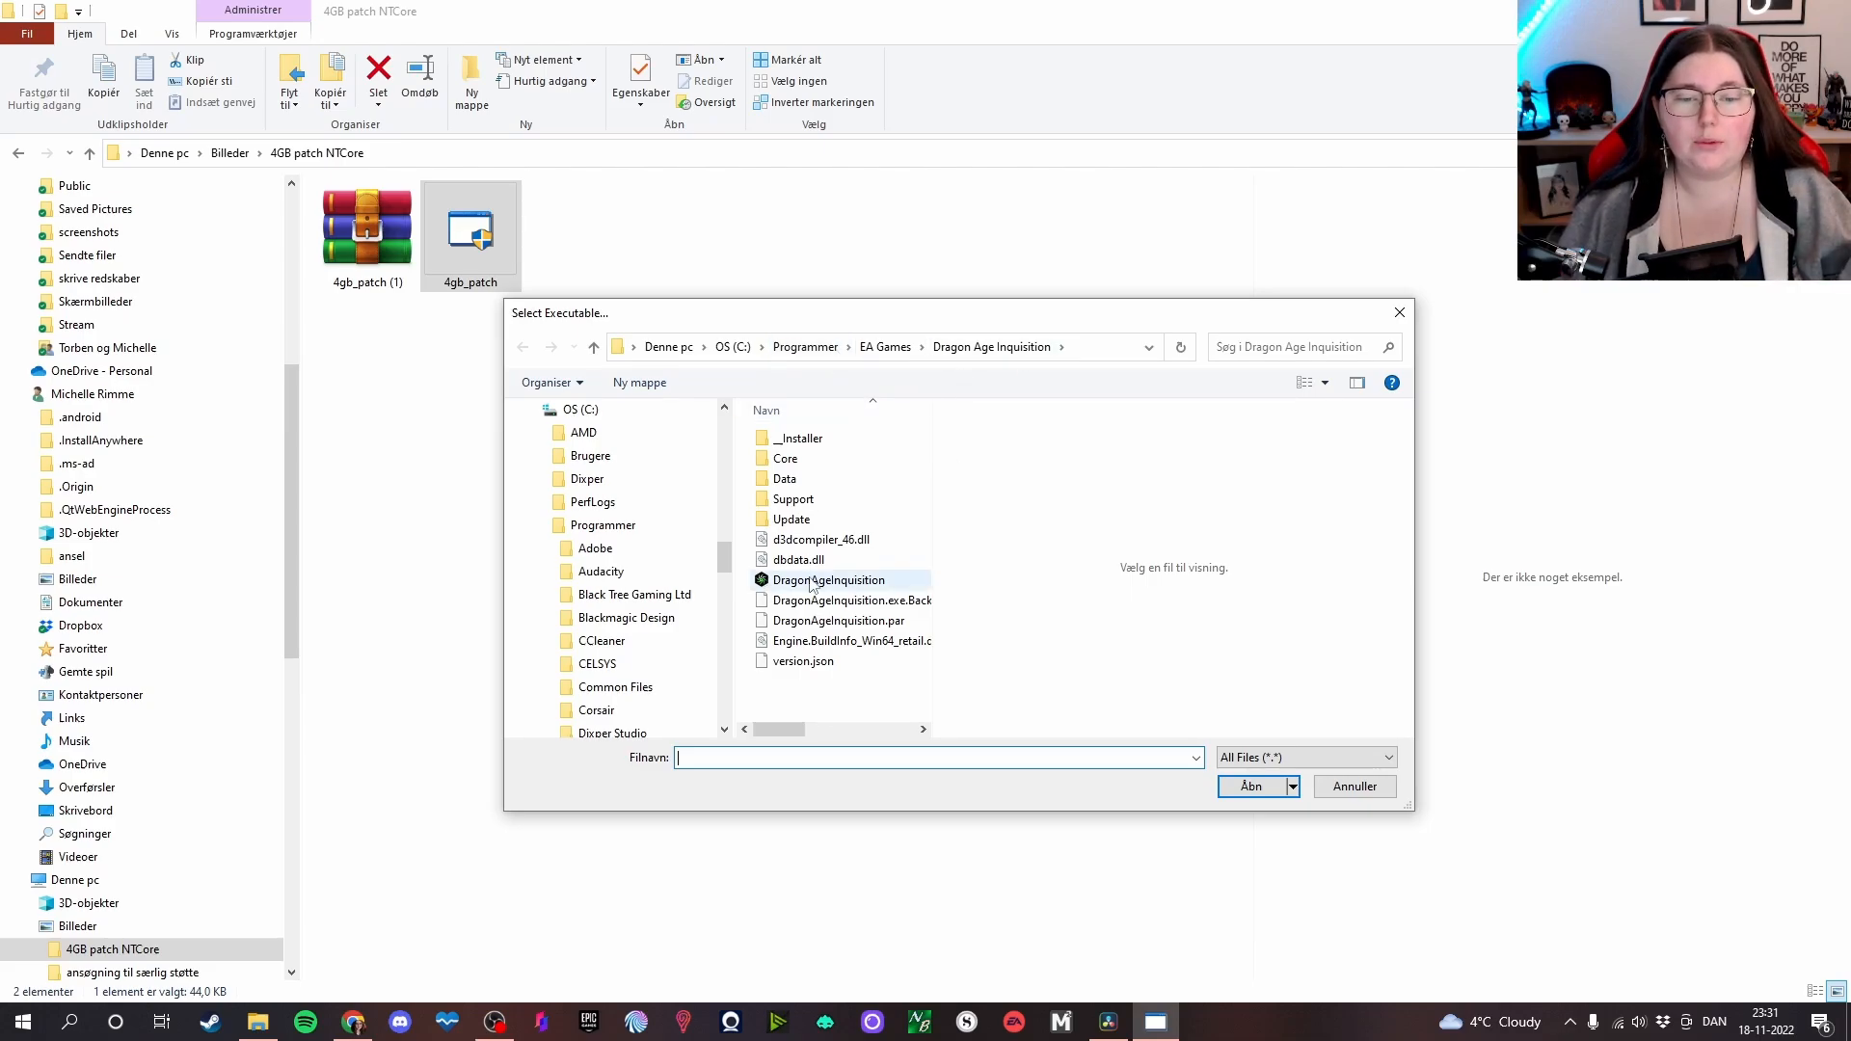
click(826, 579)
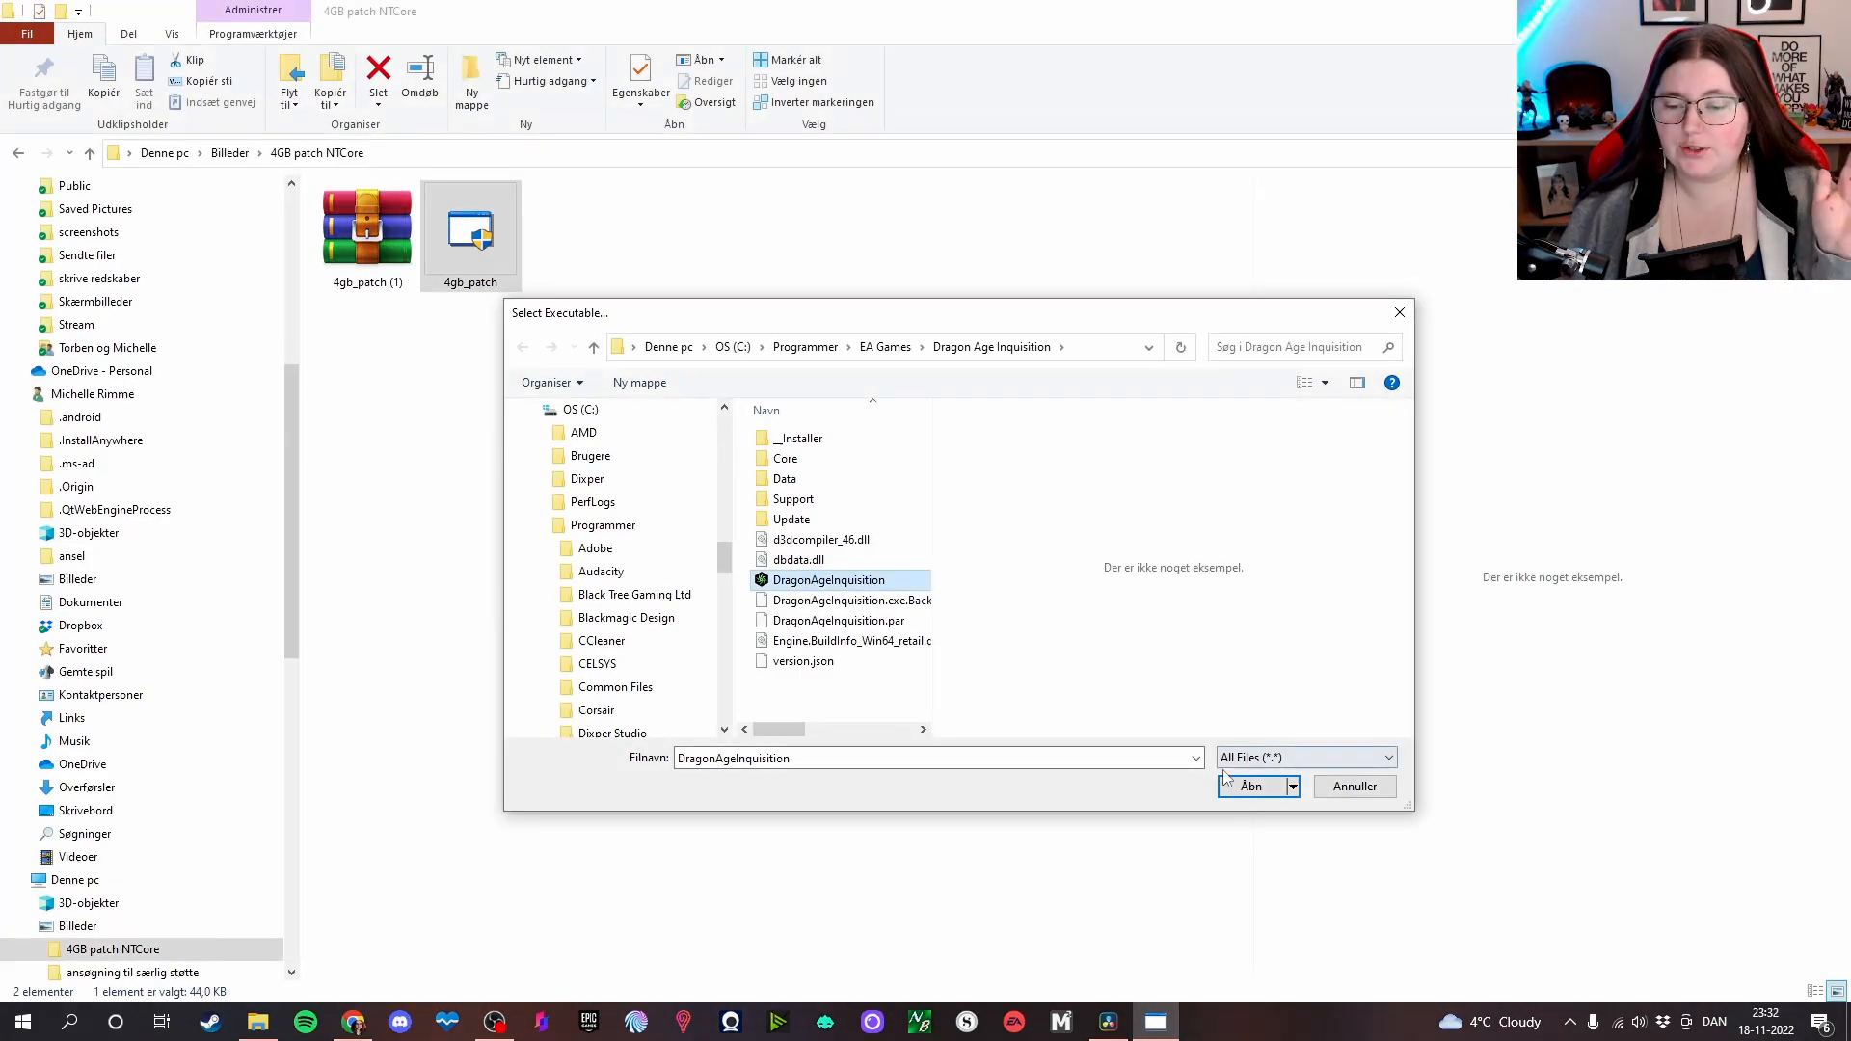
- Confirm with Åbn to patch the executable, then dismiss the 'Executable successfully patched!' message
click(1251, 787)
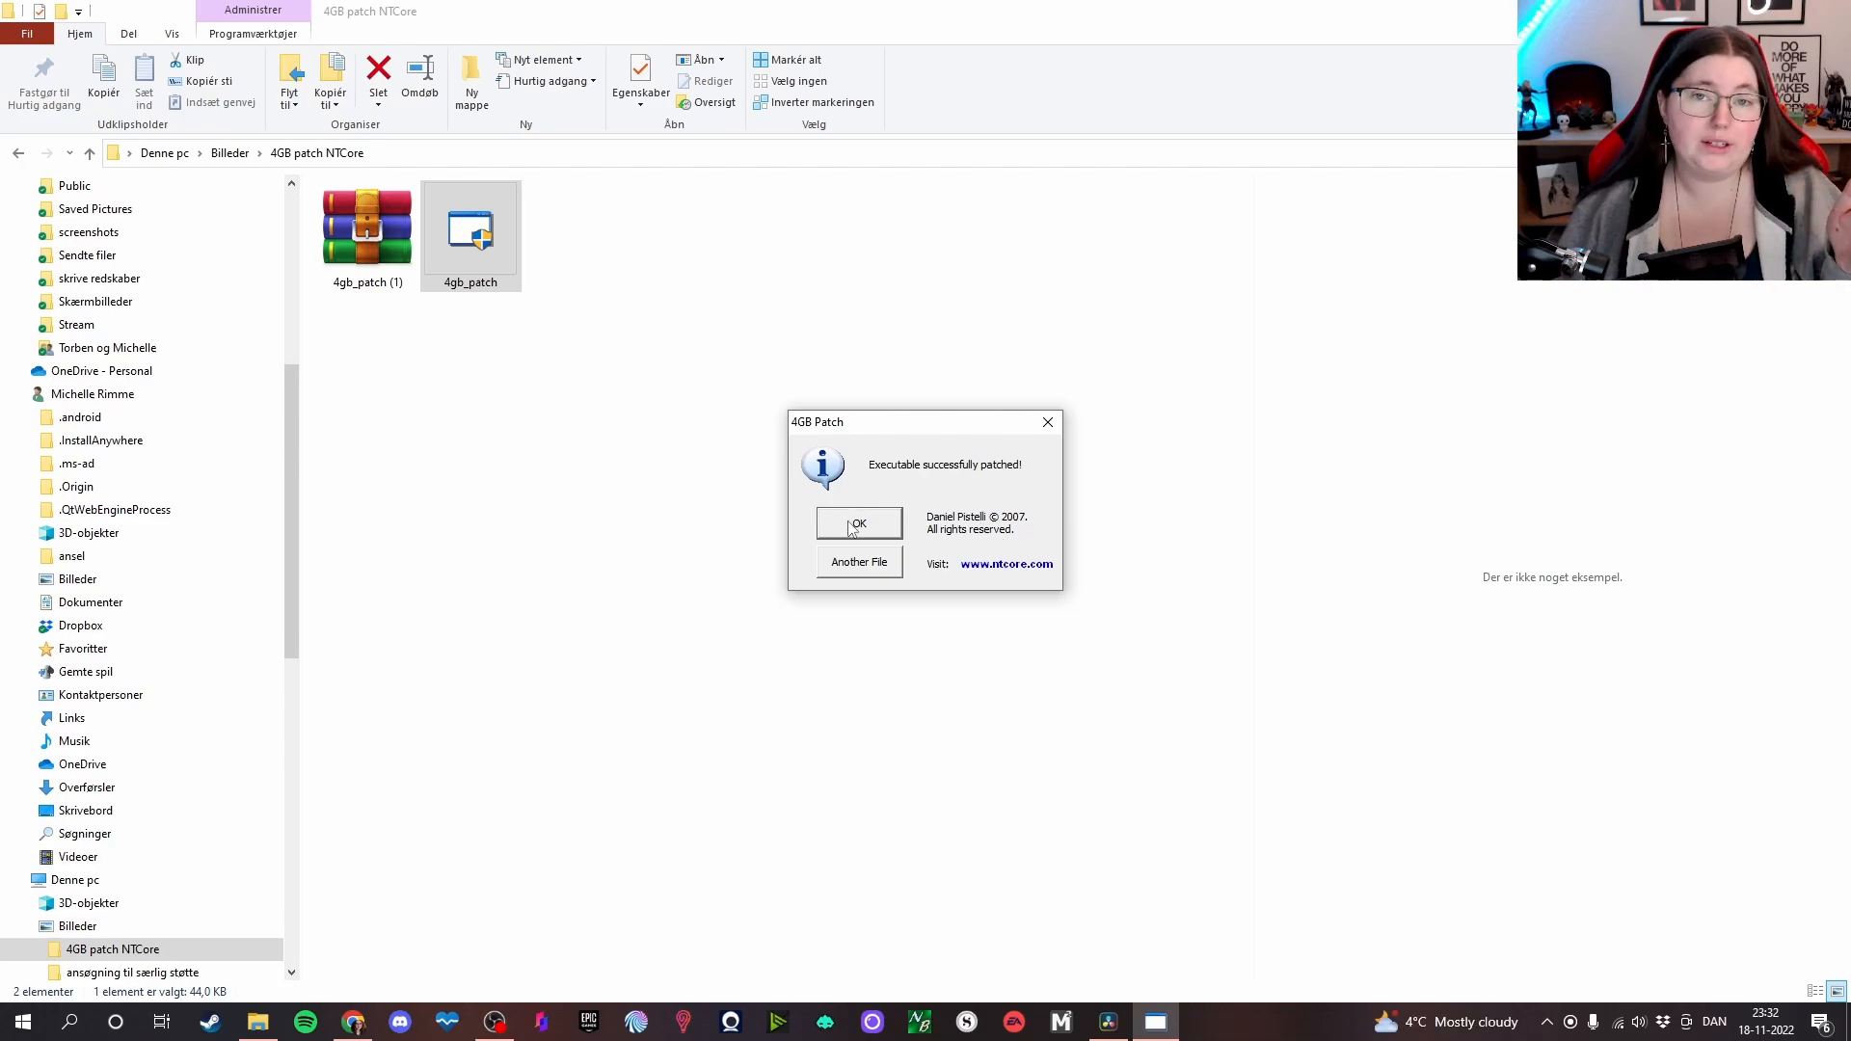
click(857, 522)
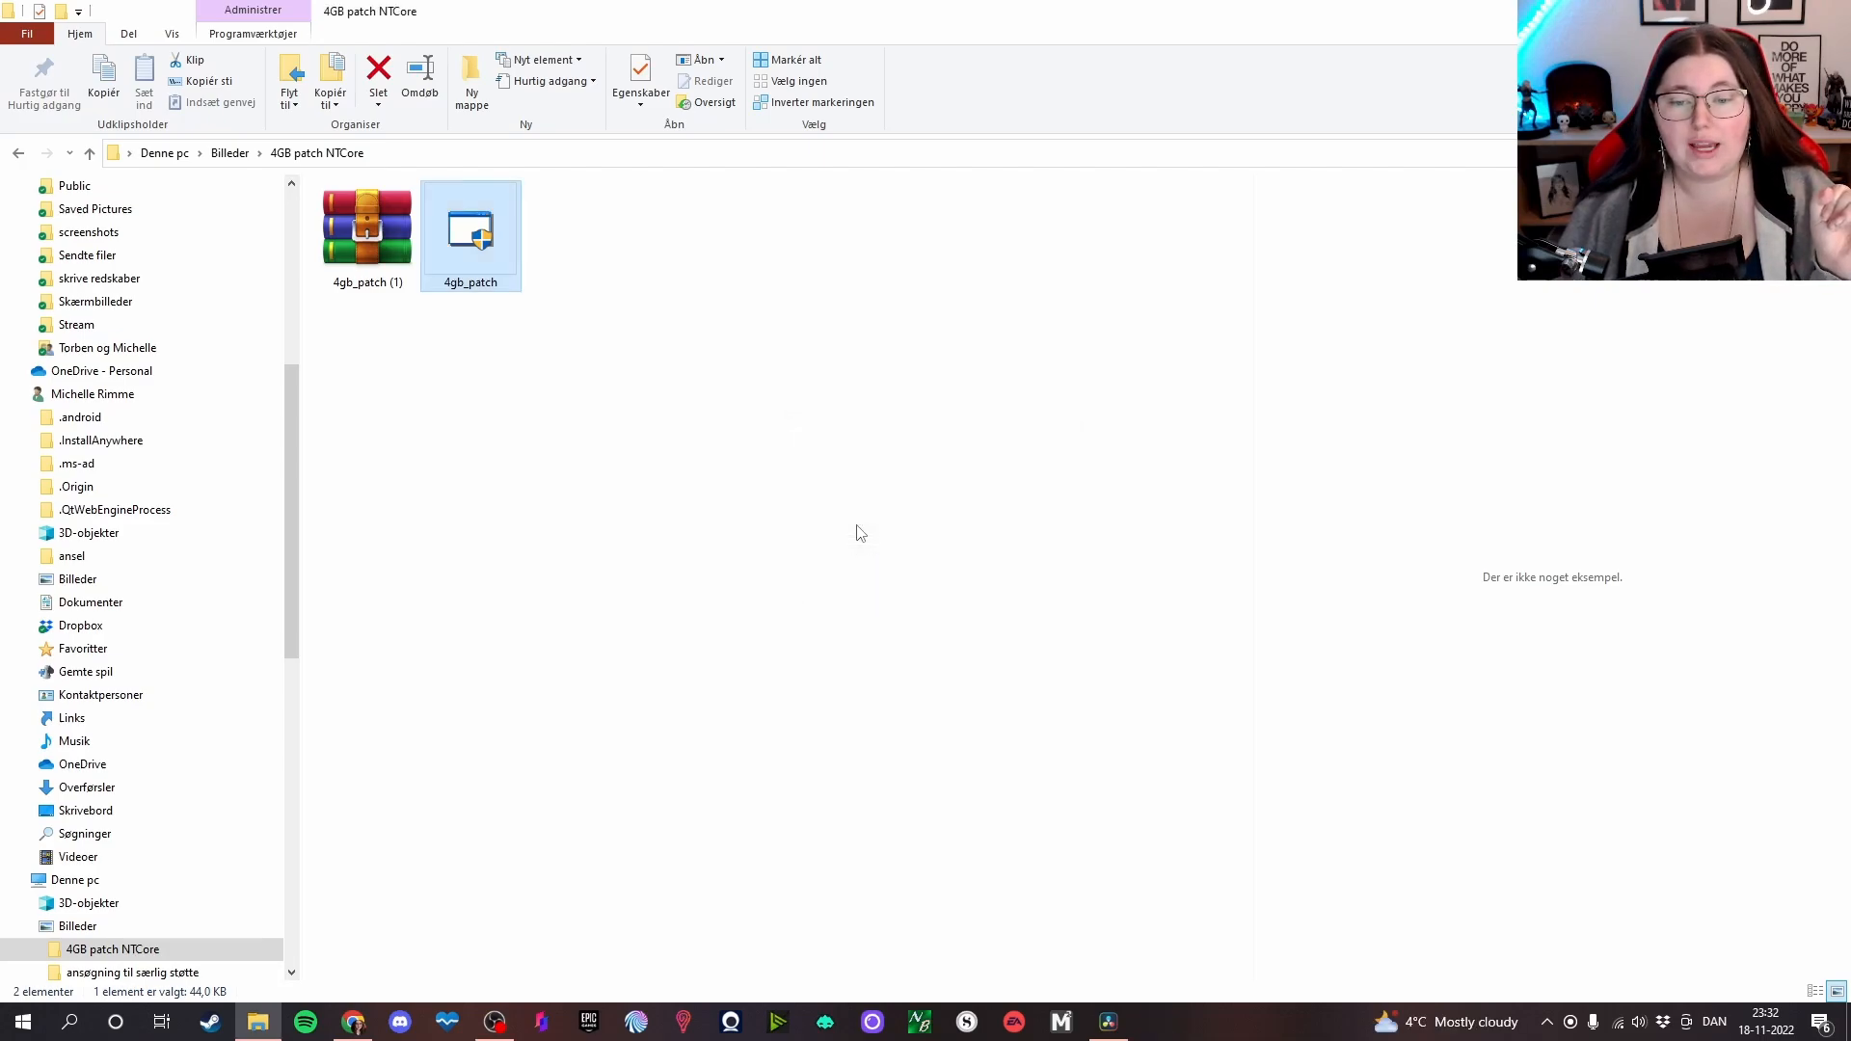